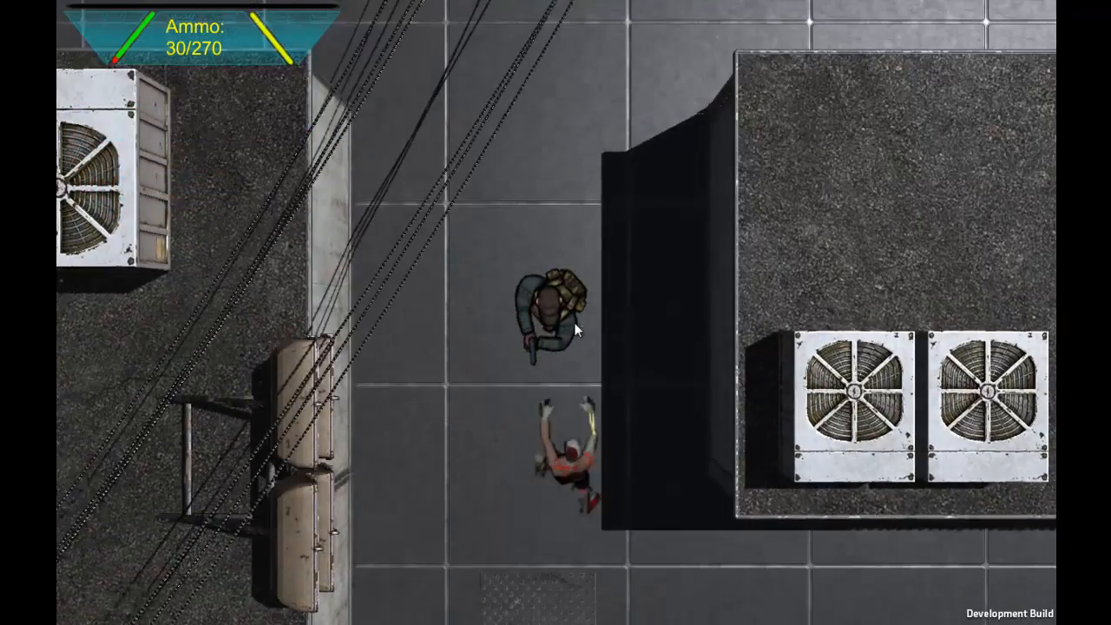
# - Shoot the zombie below the player until it dies, dropping a health pack at 10/270 ammo
pyautogui.click(577, 328)
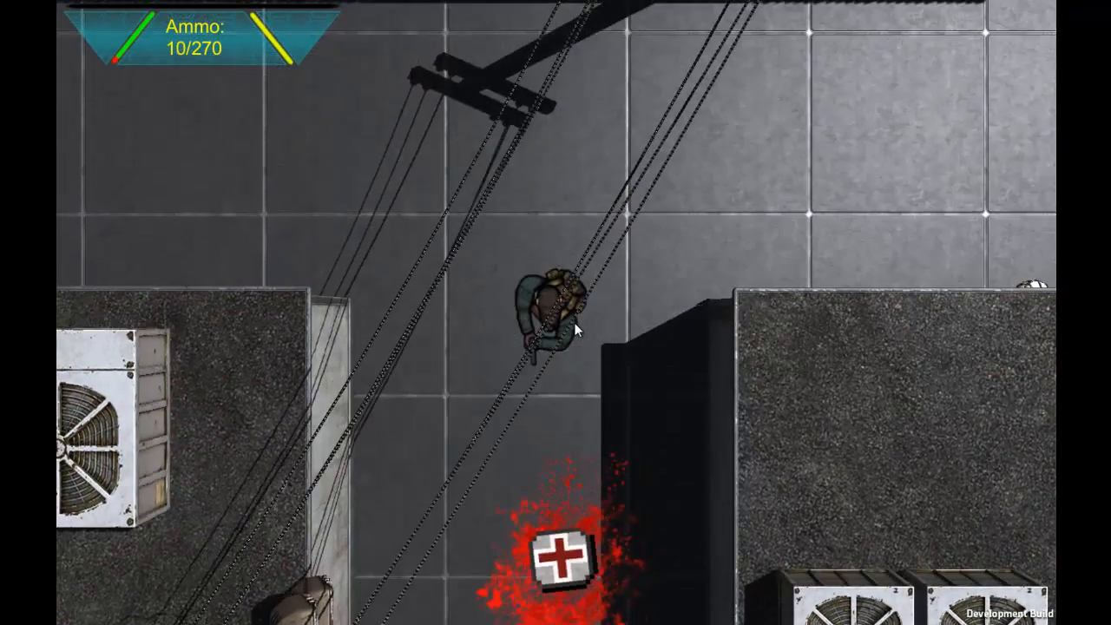